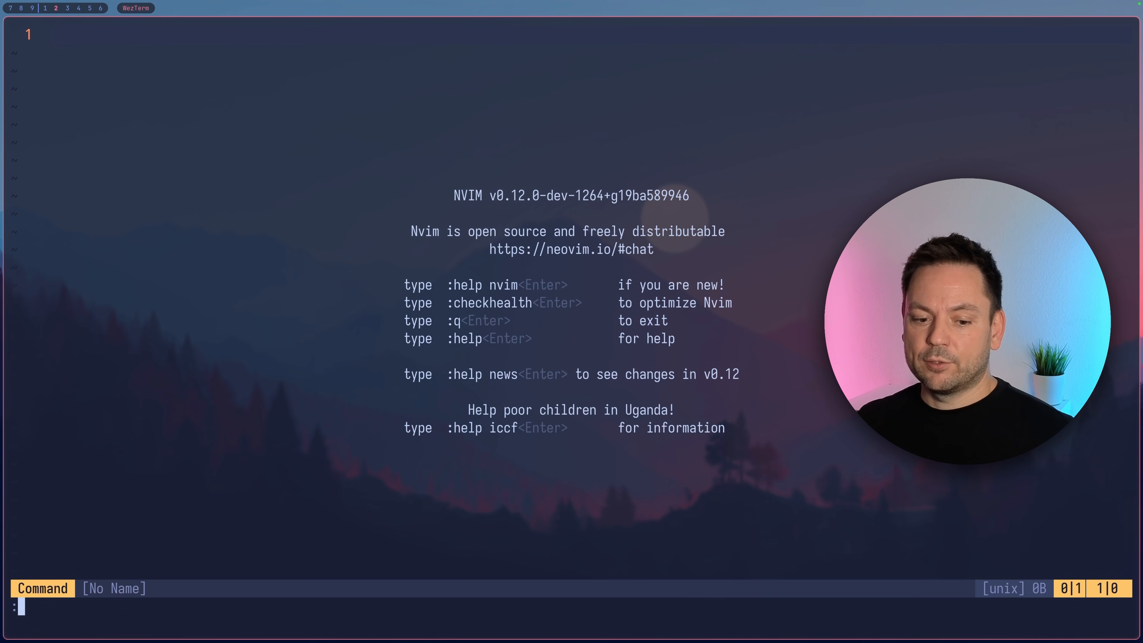
# Step: Show the ls manual page with the :Man command
pyautogui.write('Man')
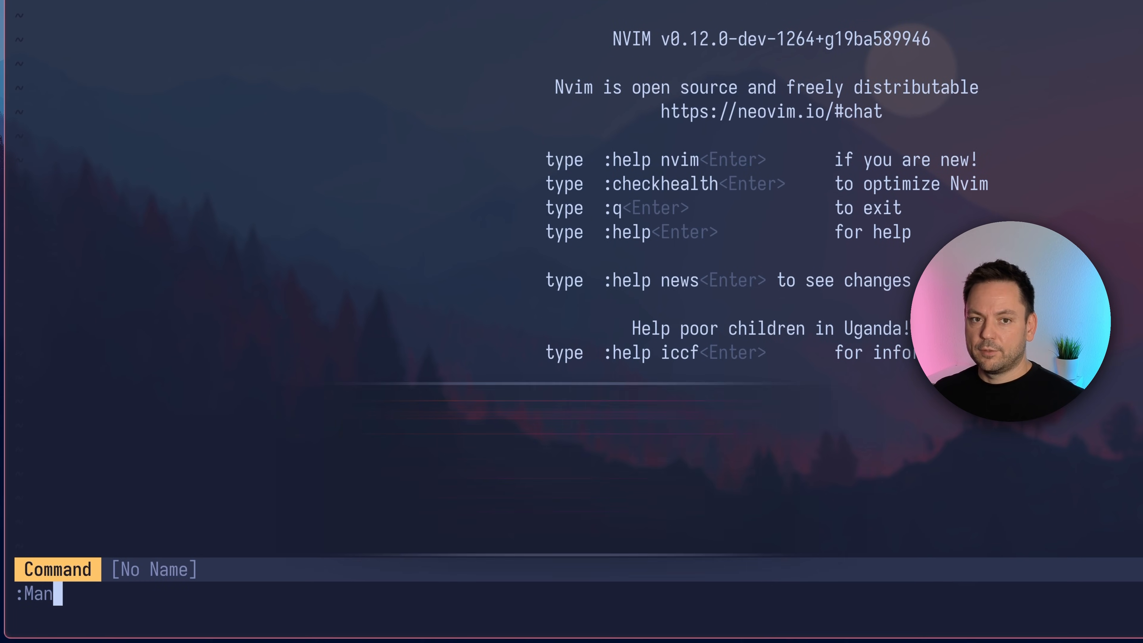
pyautogui.press('Return')
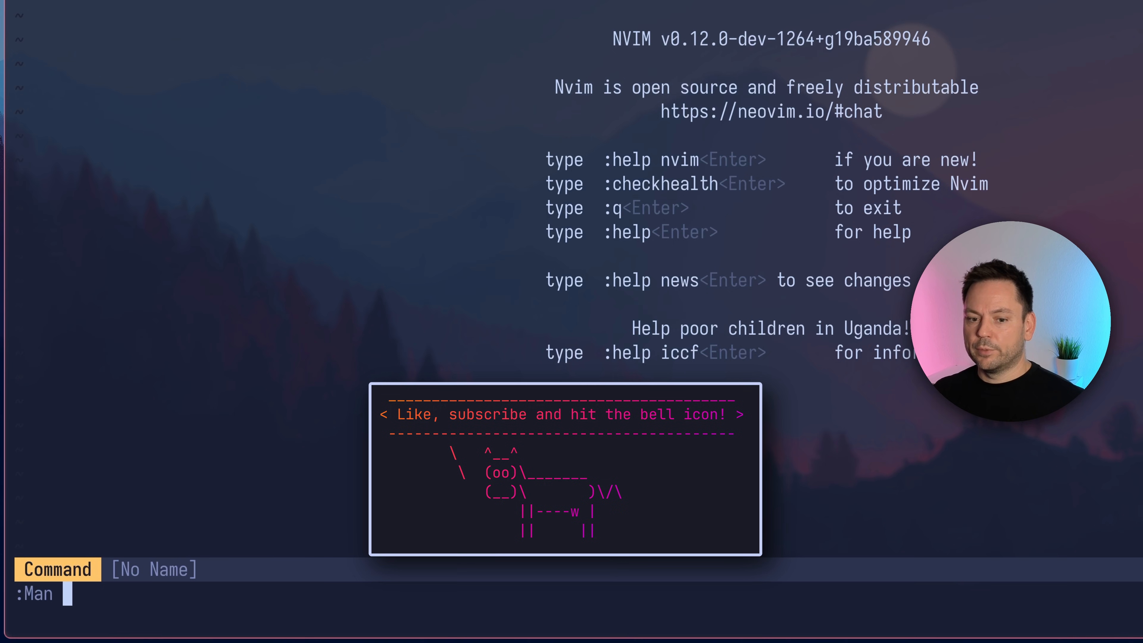
pyautogui.write('ls')
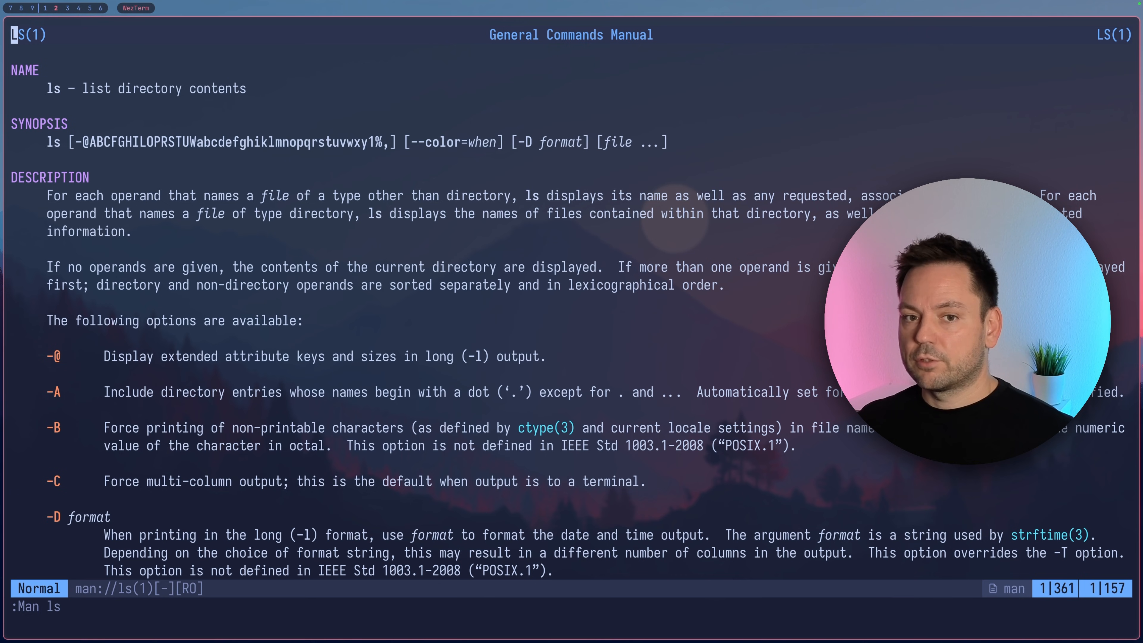
# Step: Search the ls page for 'operands', locating its four matches in the description
pyautogui.scroll(-3)
pyautogui.write('/')
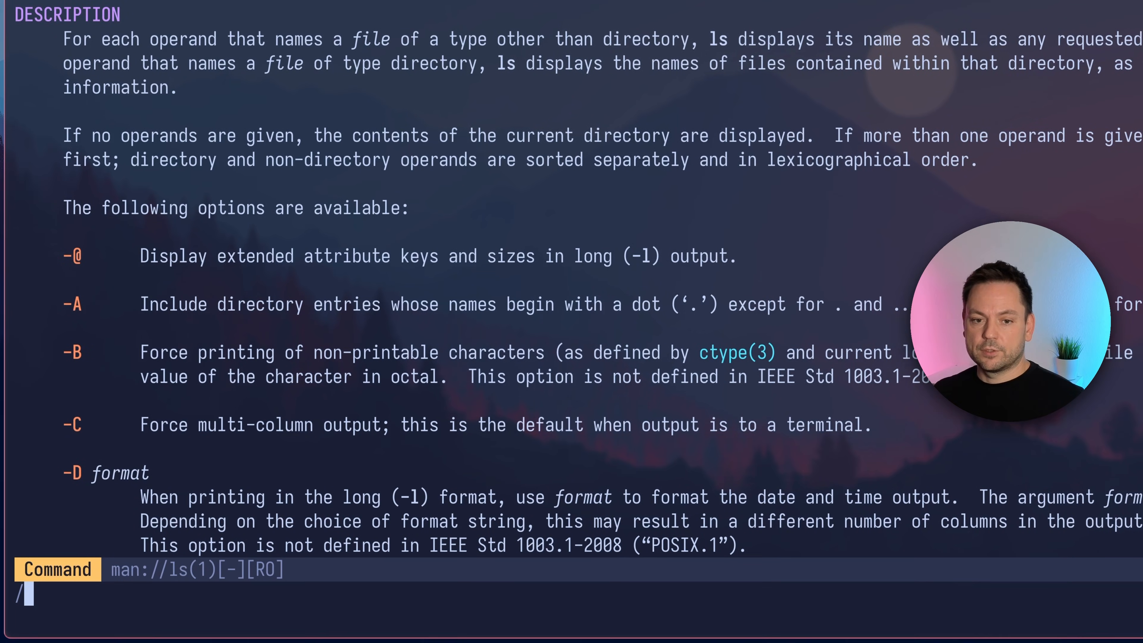
pyautogui.write('operands')
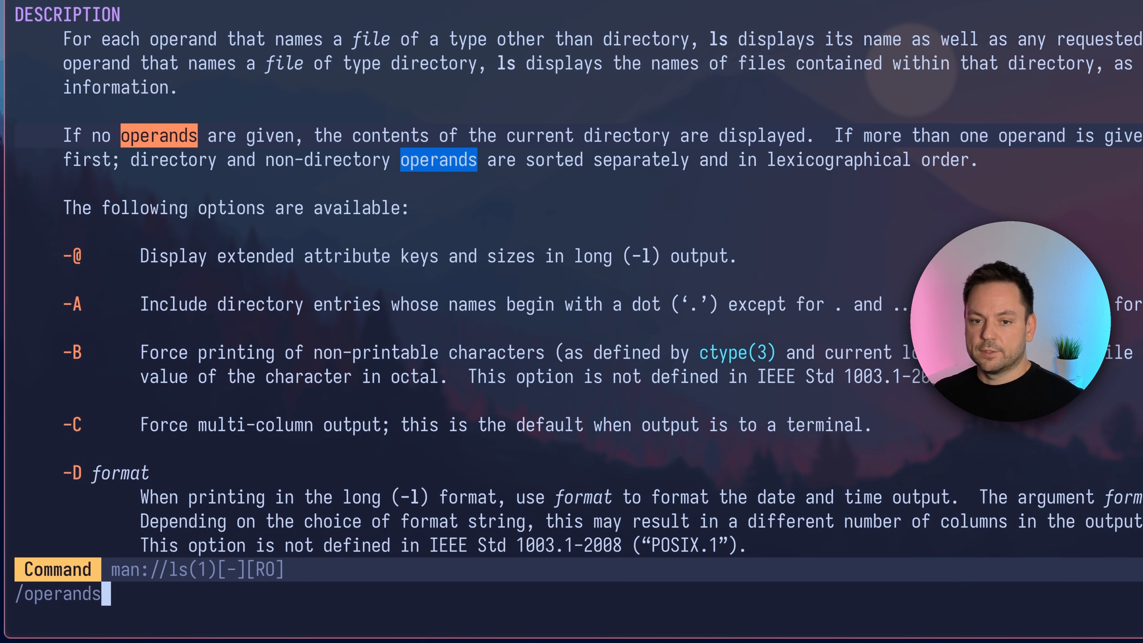
pyautogui.scroll(3)
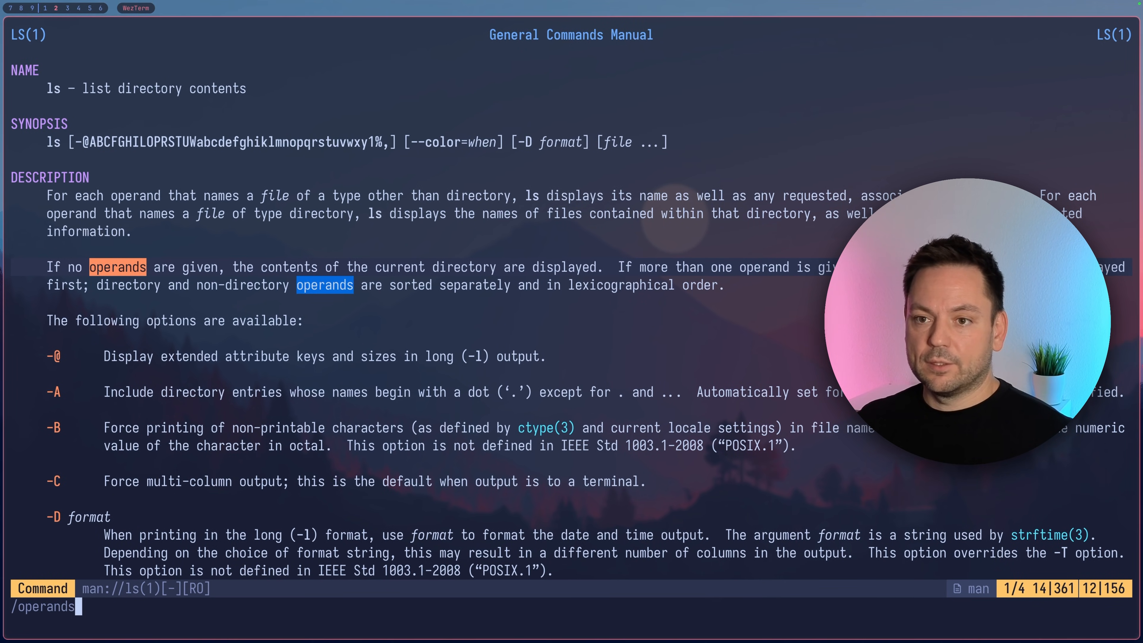
pyautogui.press('Return')
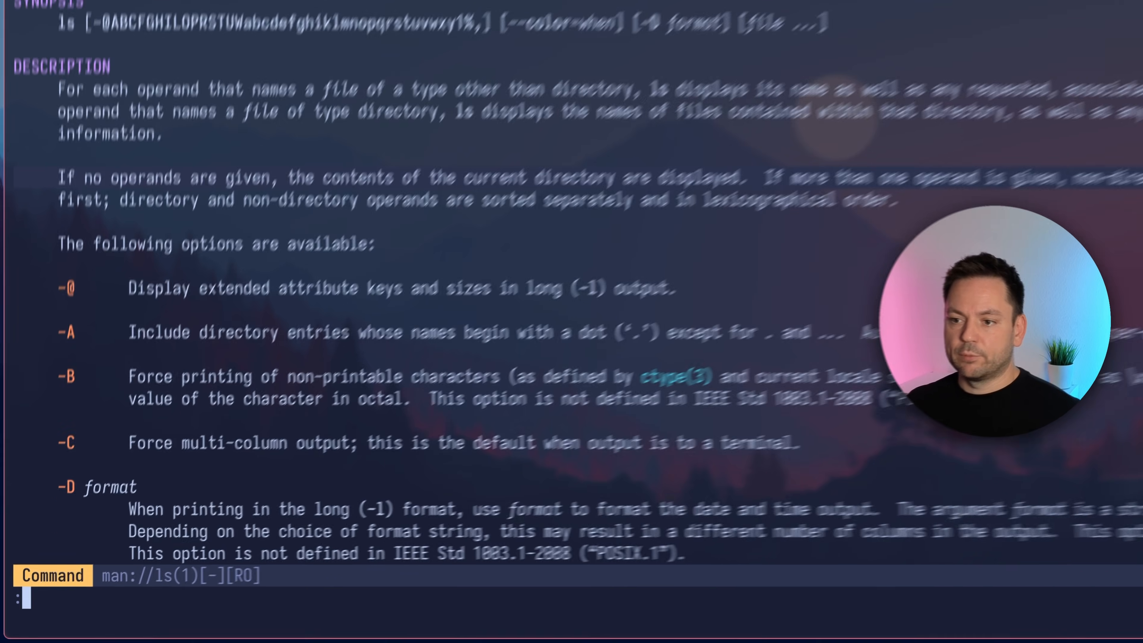
# Step: Split a new 'bla' buffer beside the page, search for ctype, then exit Neovim to the shell
pyautogui.write('vspil')
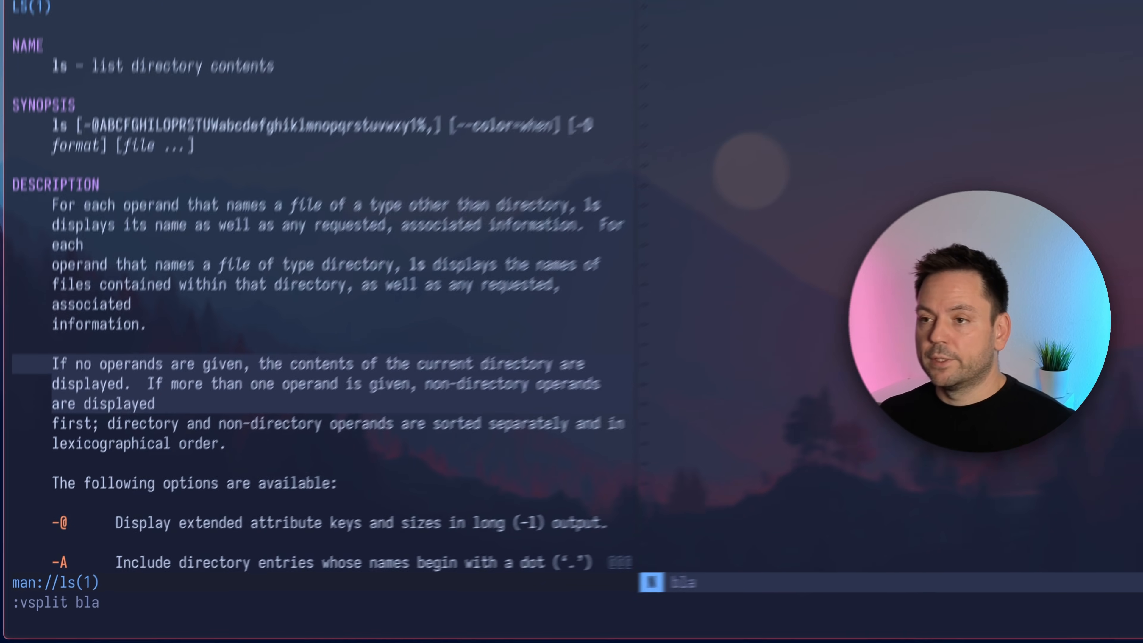
pyautogui.press('Return')
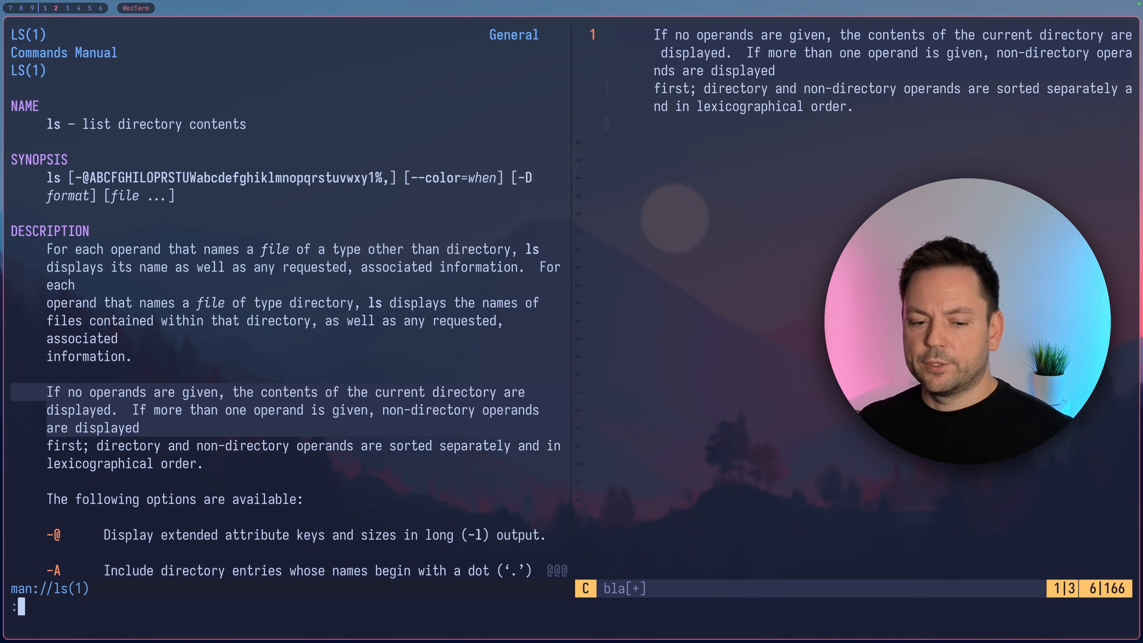
pyautogui.write('/ctype')
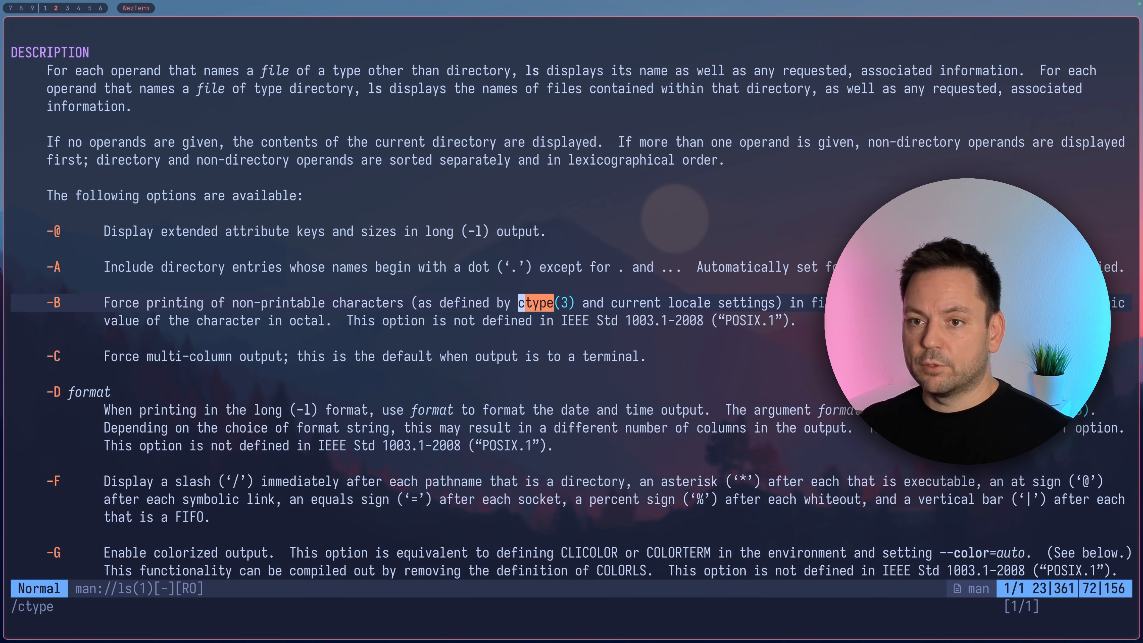
pyautogui.press('Return')
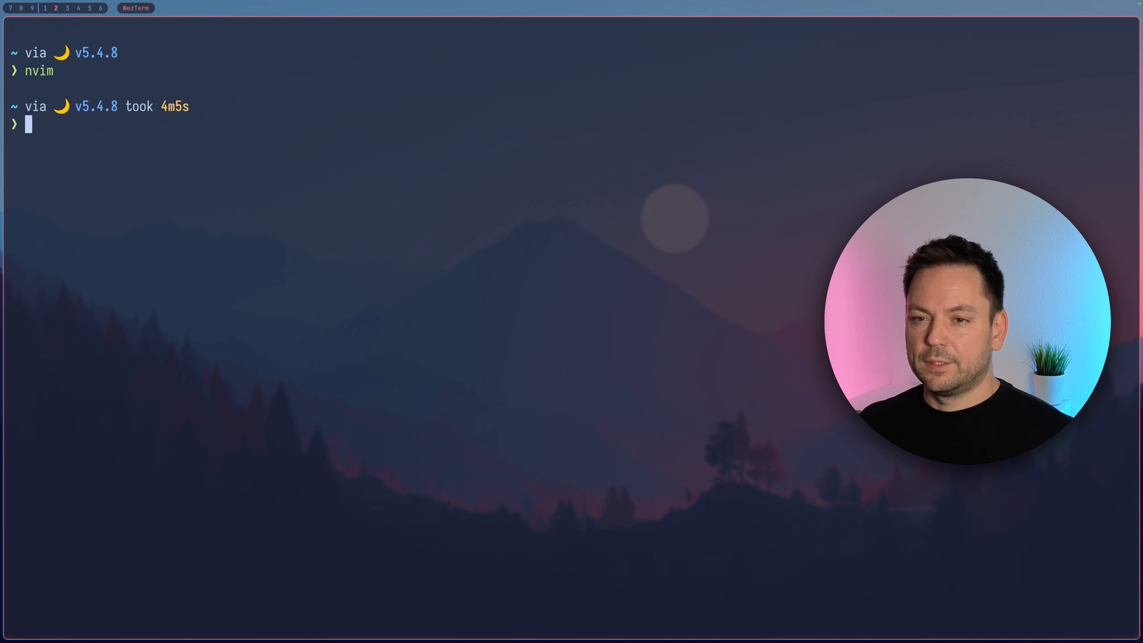
# Step: View man ls, export MANPAGER='nvim +Man!', reopen it in Neovim, browse, and quit
pyautogui.write('man ls')
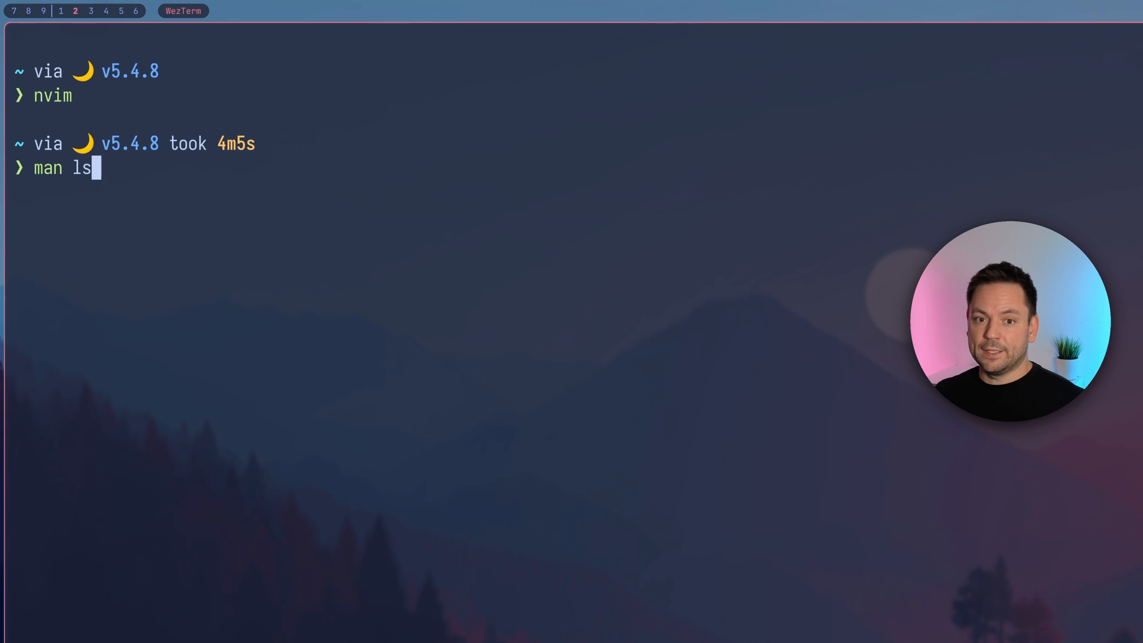
pyautogui.press('Return')
pyautogui.write("export MANPAGER='nvim +Man!'")
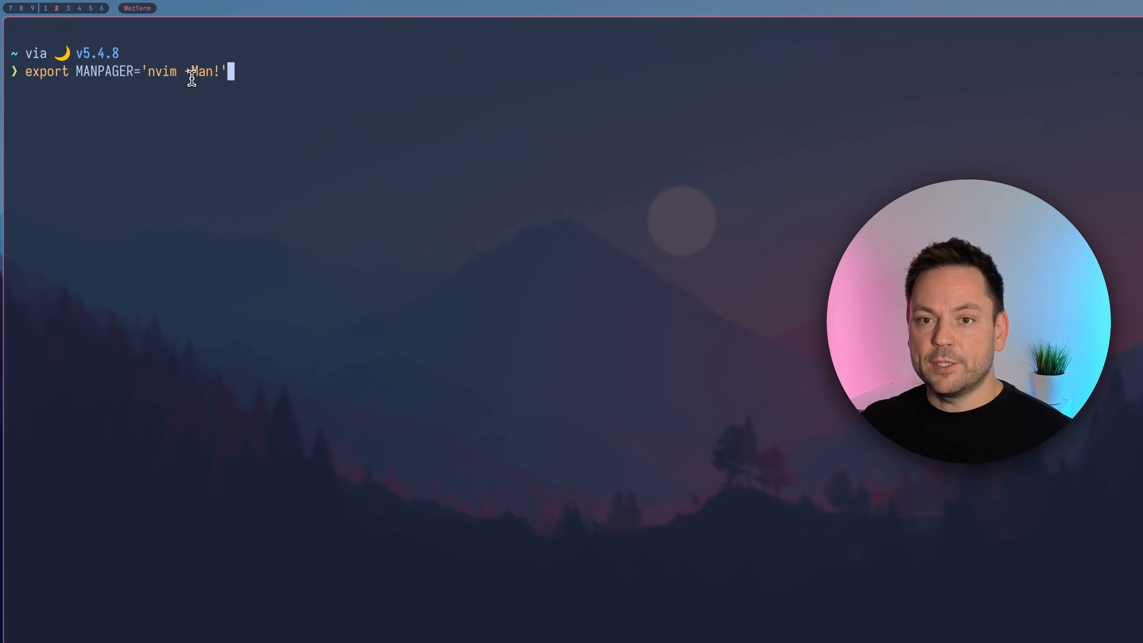
pyautogui.press('Return')
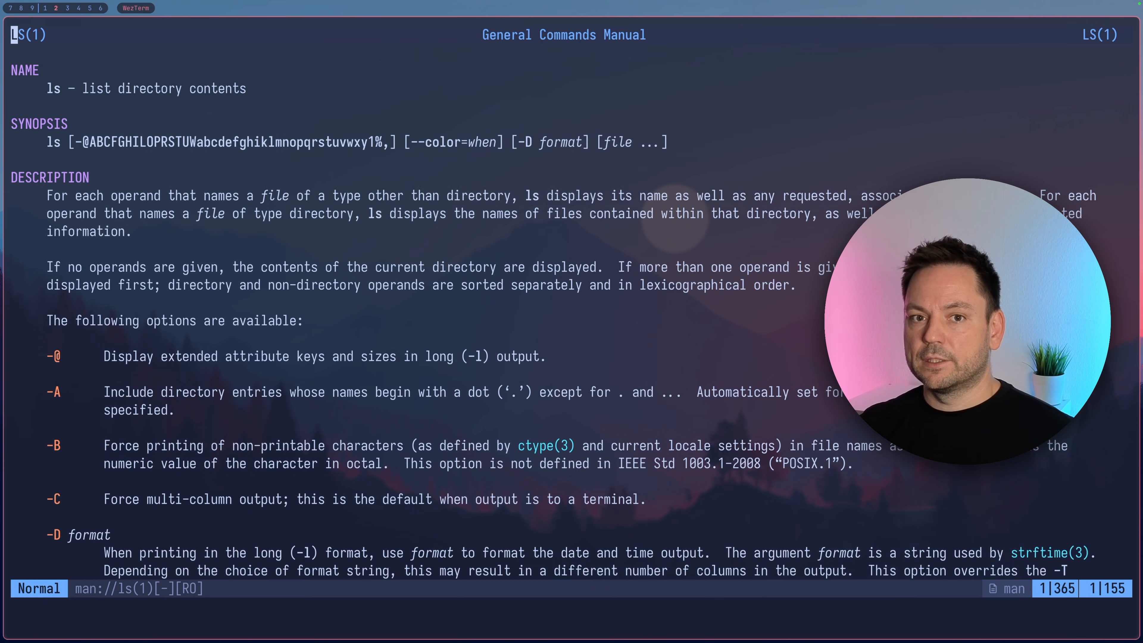
pyautogui.scroll(-3)
pyautogui.write('/')
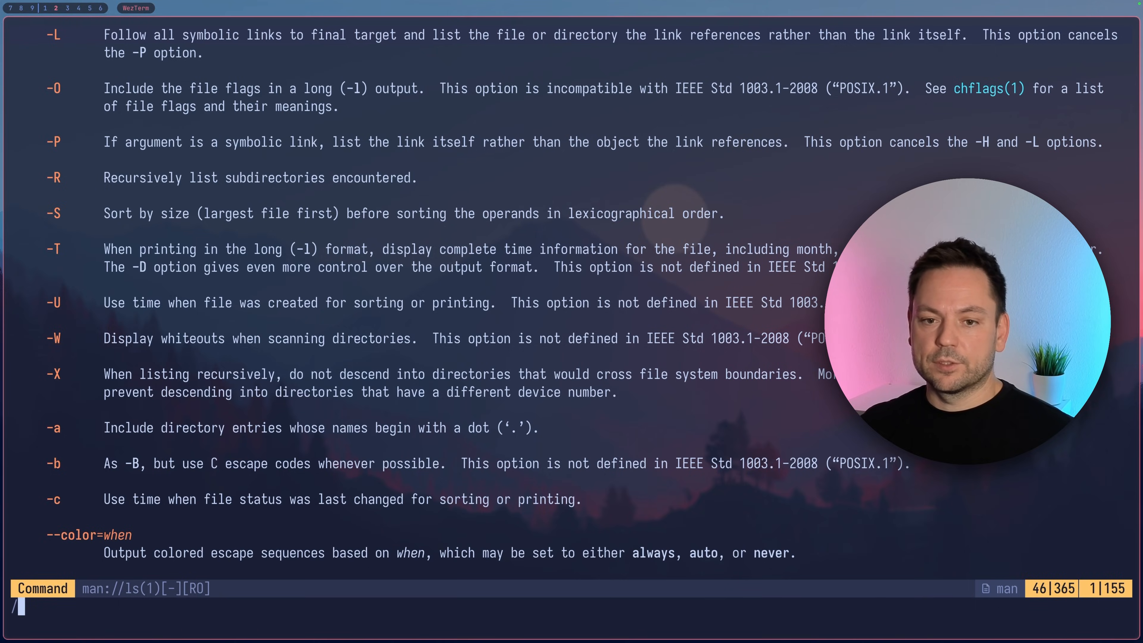
pyautogui.press('q')
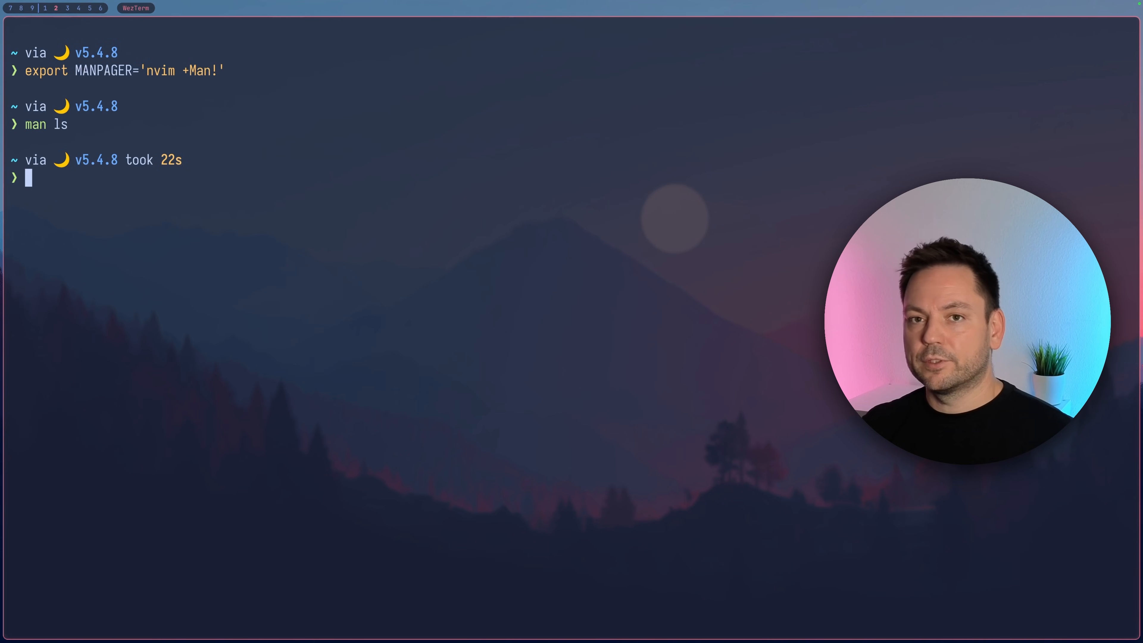
# Step: Export MANPAGER="vim +MANPAGER --not-a-term -" so man ls opens in Vim
pyautogui.write('export MANPAGER="vim +MANPAGER --not-a-term -"')
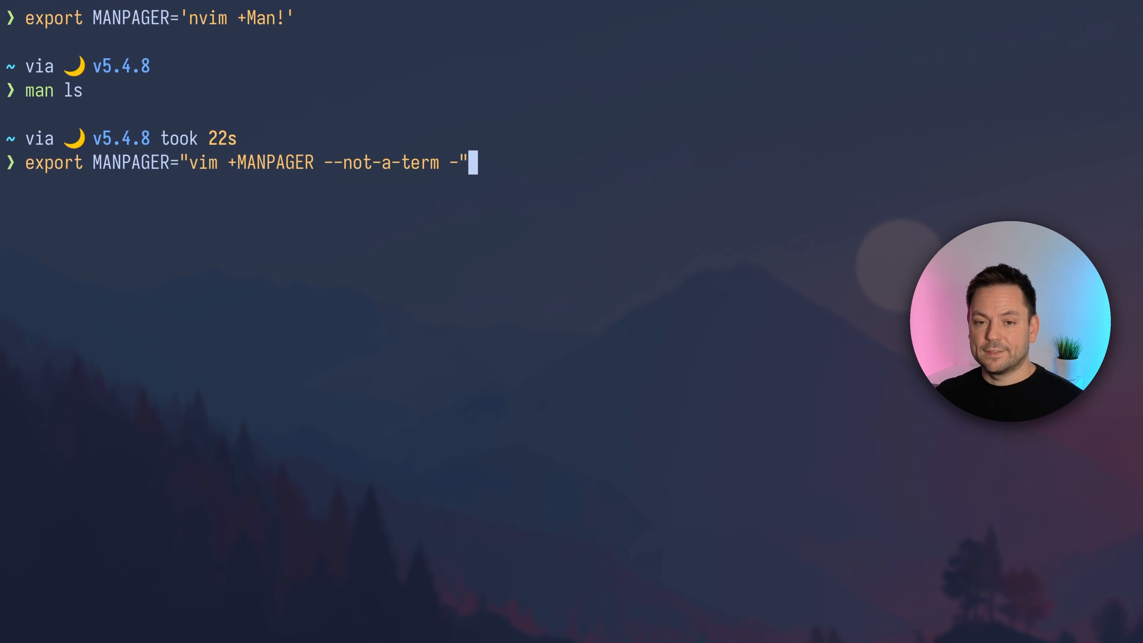
pyautogui.moveTo(243, 184)
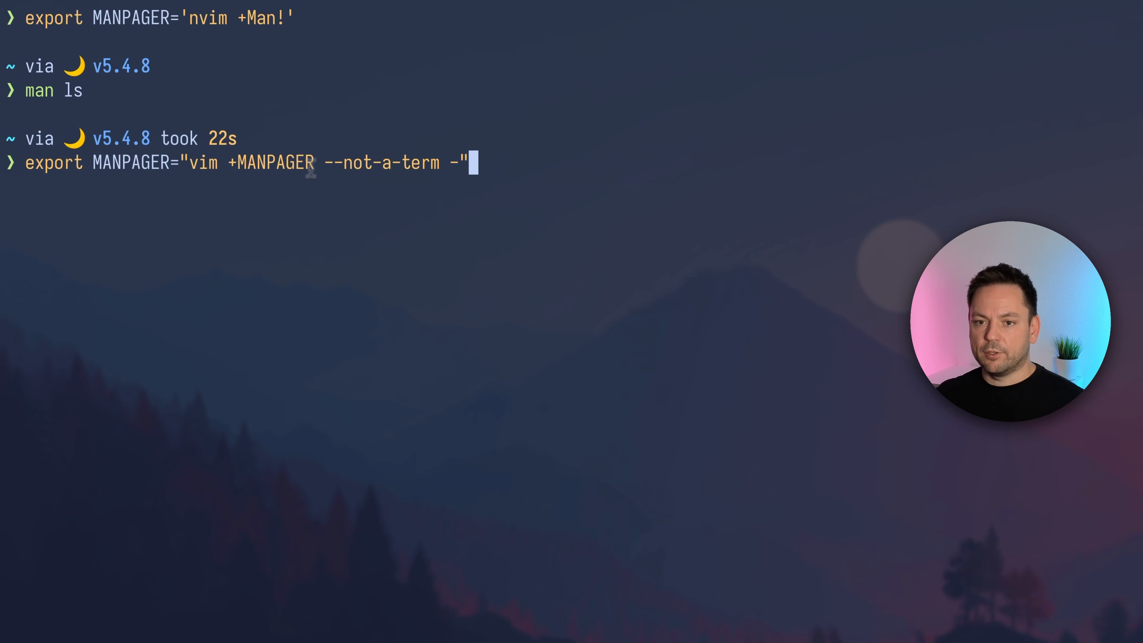
pyautogui.moveTo(441, 167)
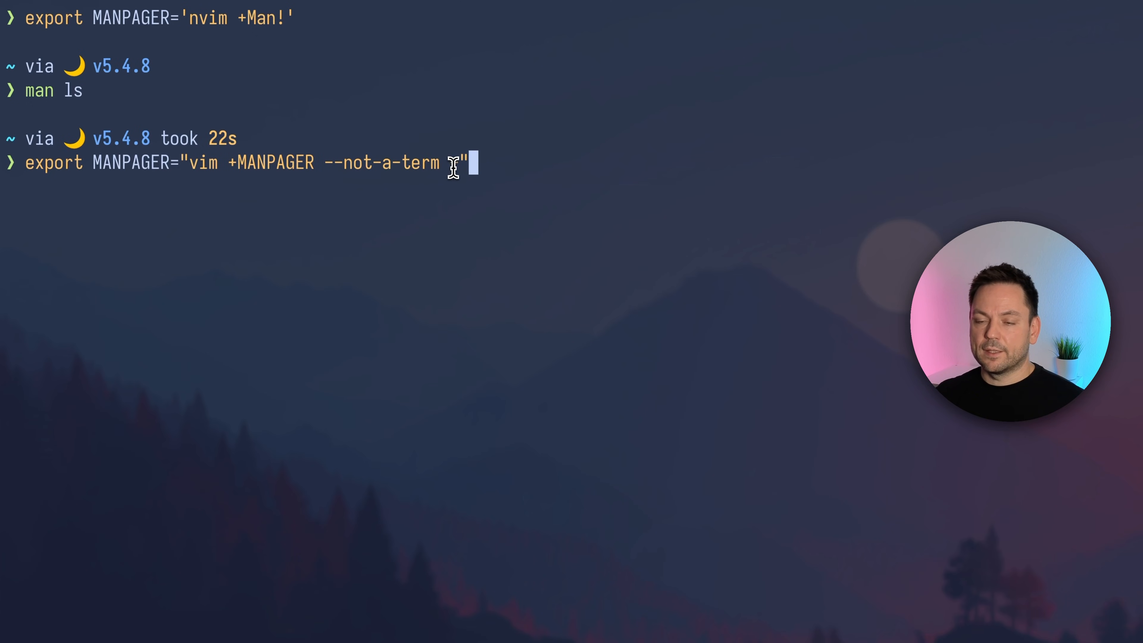
pyautogui.press('Return')
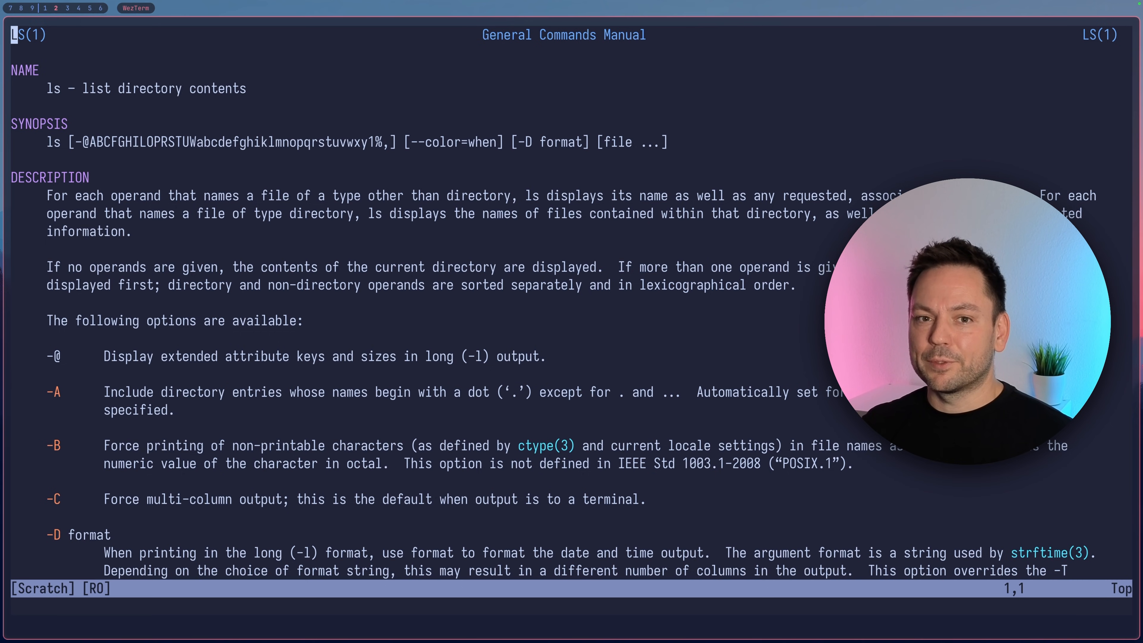
# Step: Display Vim's :version information with its compiled feature list
pyautogui.write(':version')
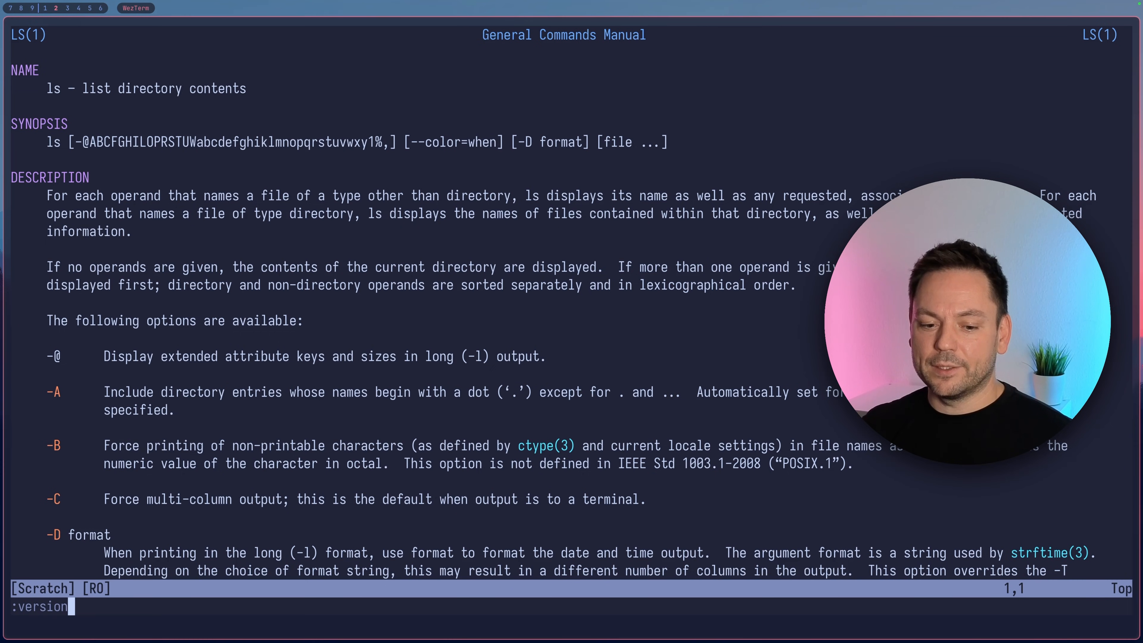
pyautogui.press('Return')
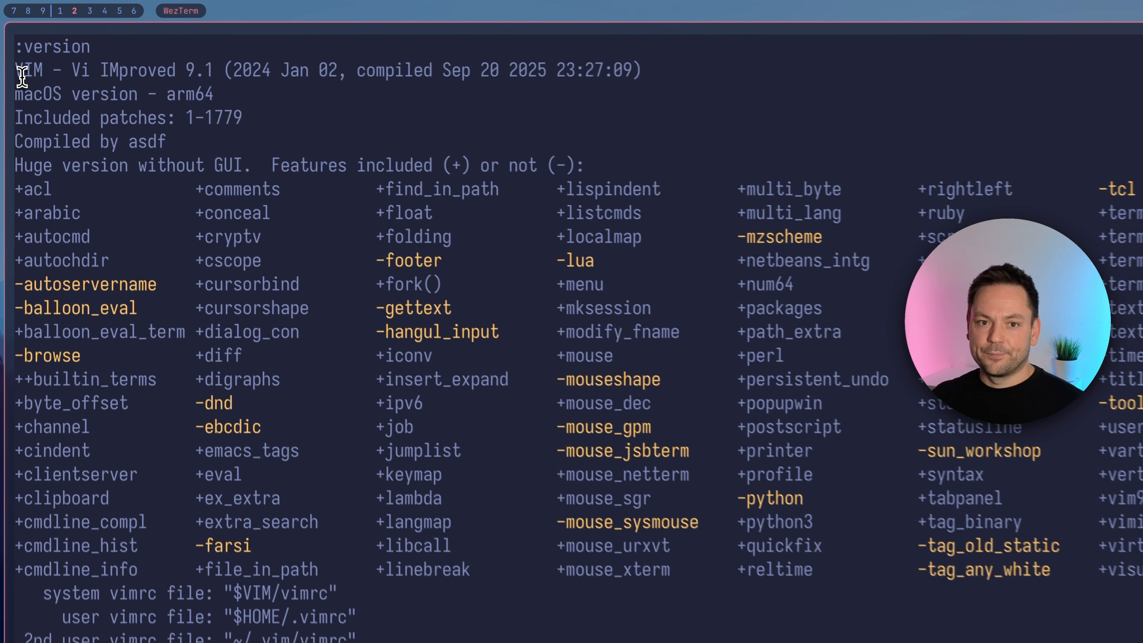